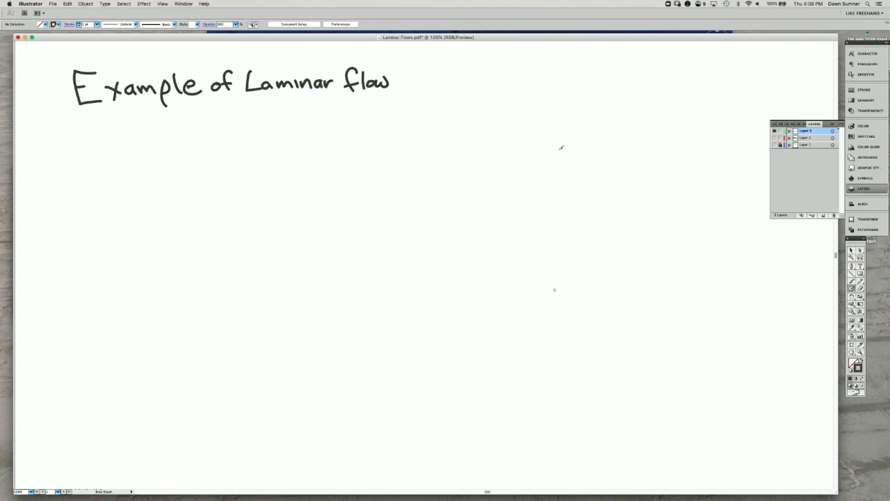
pyautogui.moveTo(421, 143)
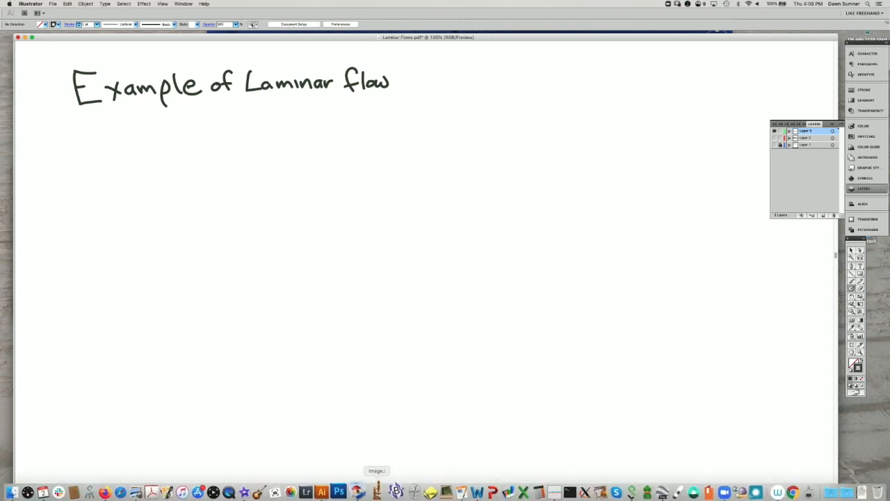
pyautogui.moveTo(339, 491)
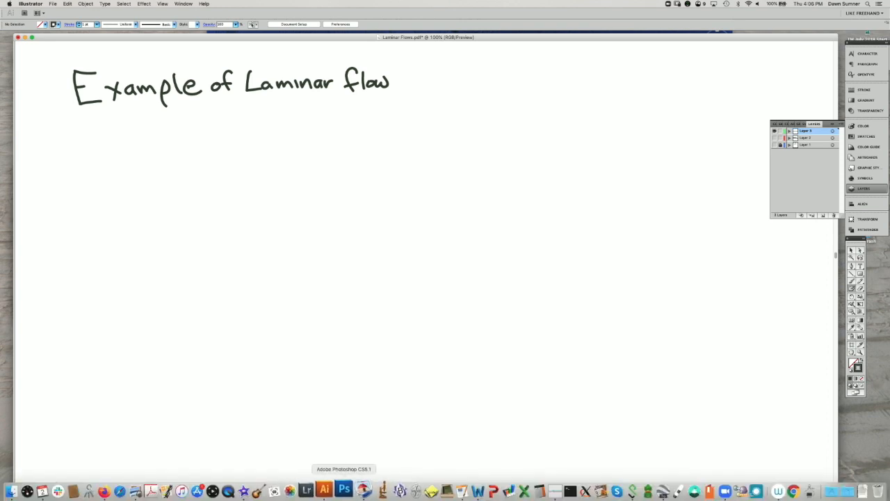
pyautogui.moveTo(653, 491)
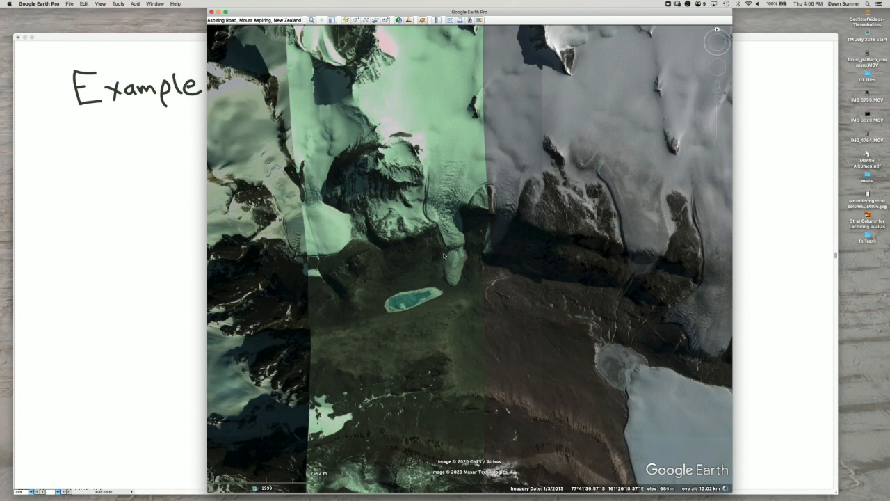
pyautogui.moveTo(475, 257)
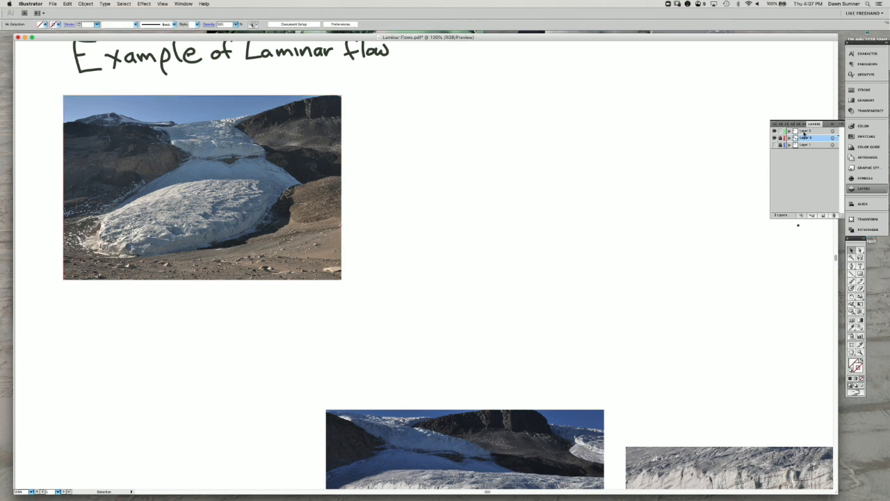
# Step: Select Layer 3, the annotation layer above the photos, for drawing strokes
pyautogui.click(807, 131)
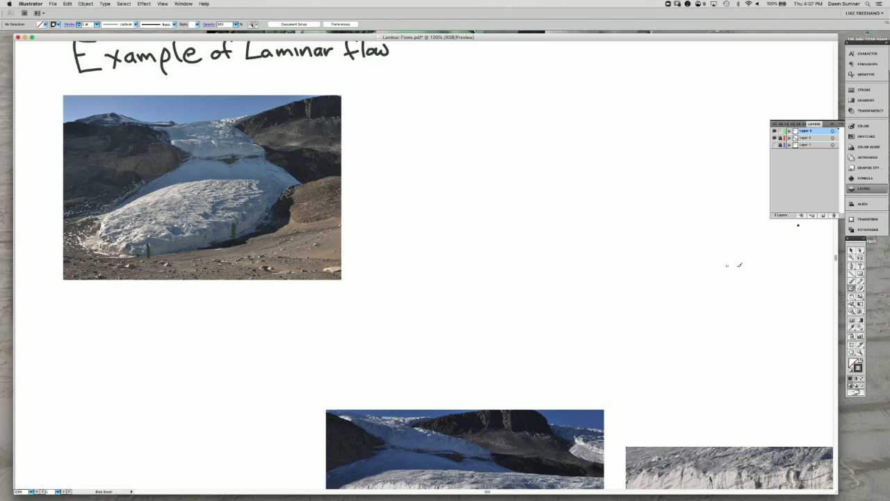
pyautogui.moveTo(720, 281)
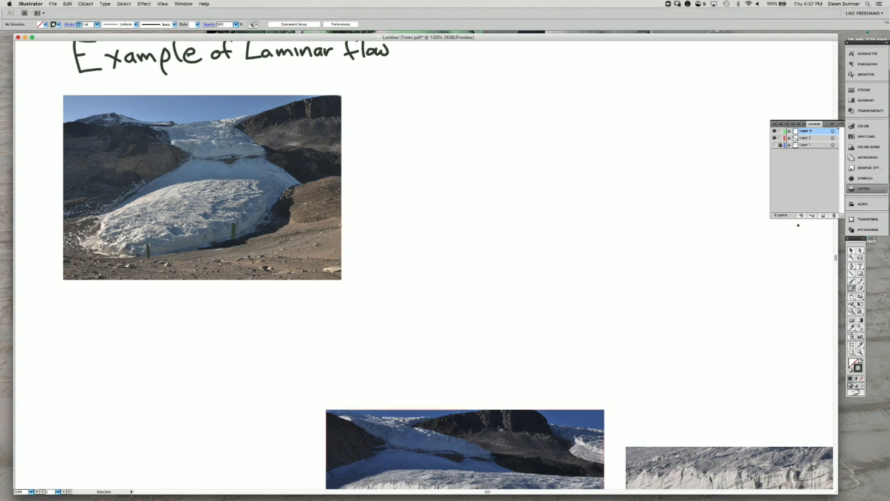
# Step: Move the ice-cliff photo beside the first glacier and circle its banded ice on Layer 3
pyautogui.moveTo(365, 165); pyautogui.dragTo(643, 350)
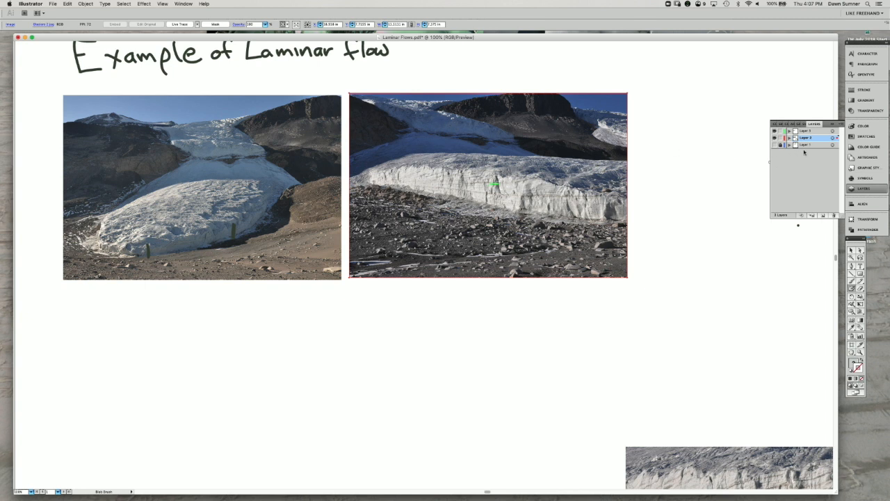
pyautogui.click(807, 131)
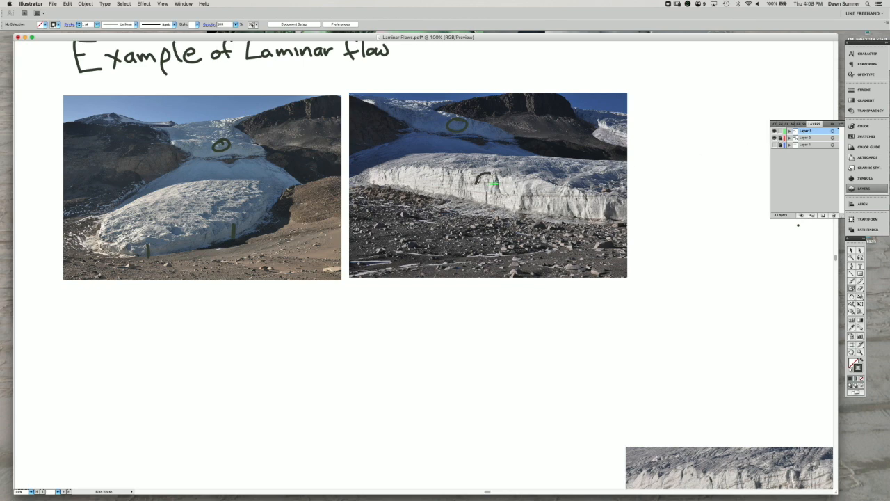
pyautogui.moveTo(476, 184); pyautogui.dragTo(529, 201)
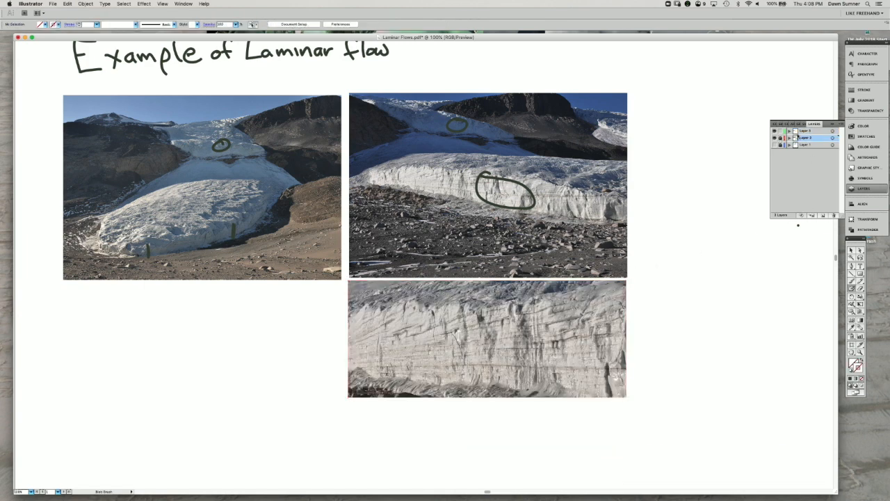
# Step: On Layer 3, trace the cliff's ice layering with a dotted Blob Brush line
pyautogui.click(806, 130)
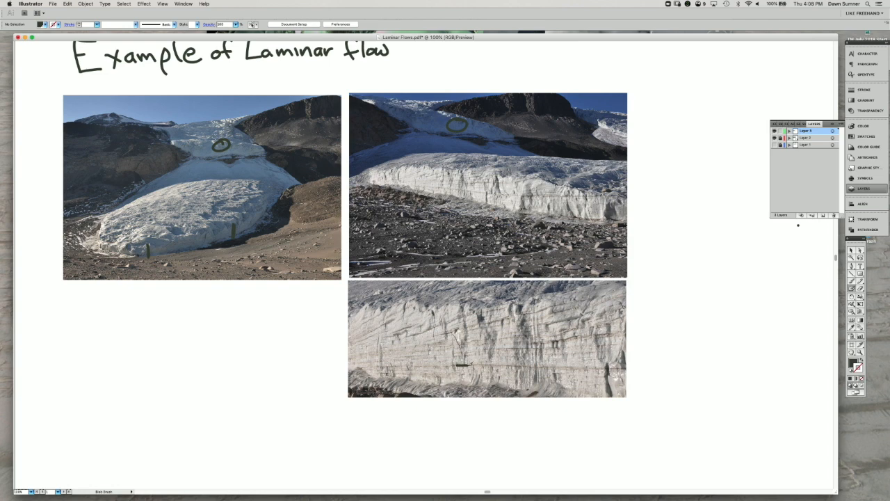
pyautogui.moveTo(460, 366); pyautogui.dragTo(550, 365)
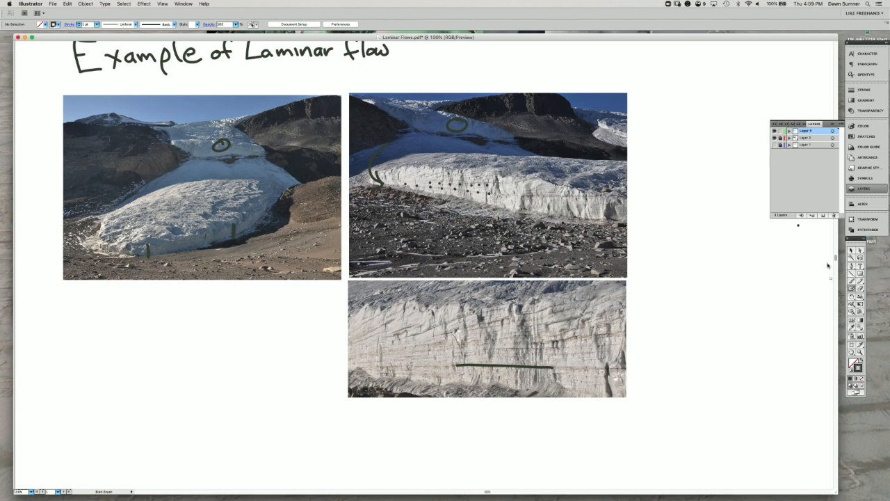
pyautogui.moveTo(716, 278)
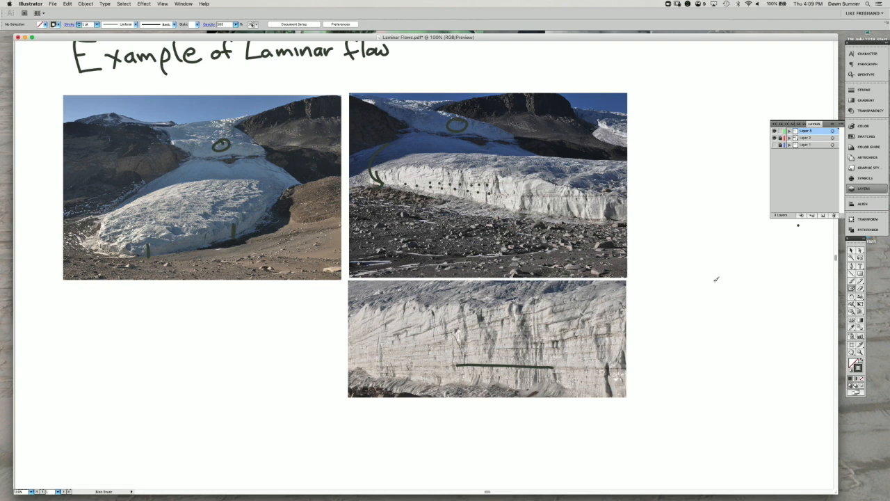
pyautogui.moveTo(713, 280)
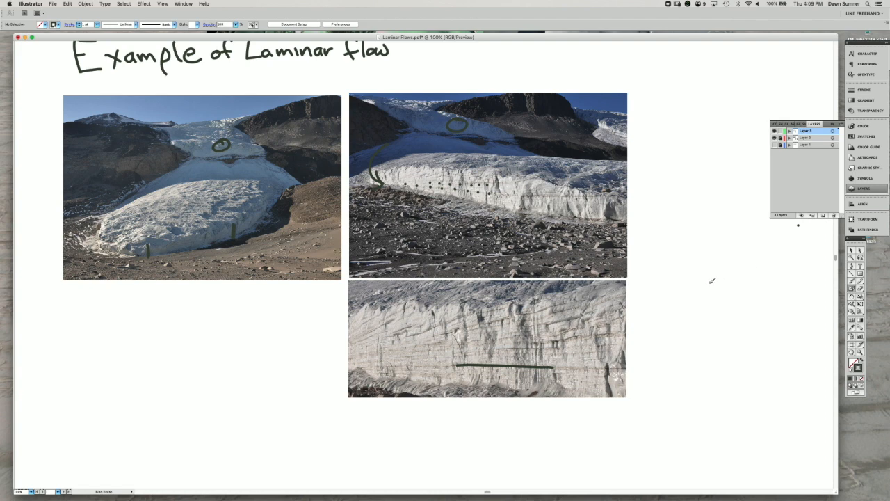
pyautogui.moveTo(708, 281)
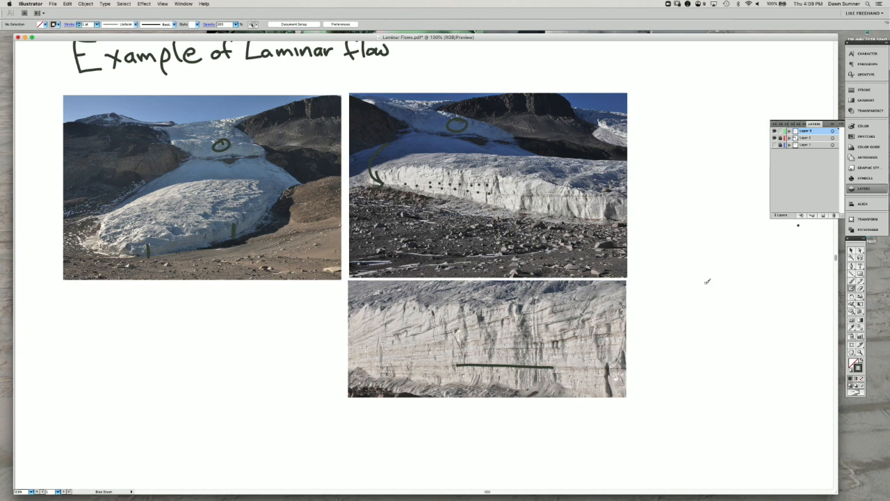
pyautogui.moveTo(726, 276)
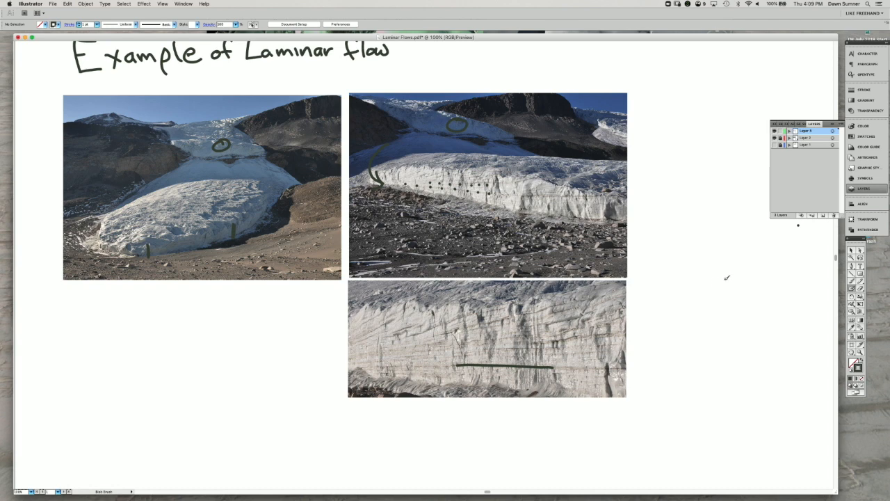
pyautogui.moveTo(844, 259)
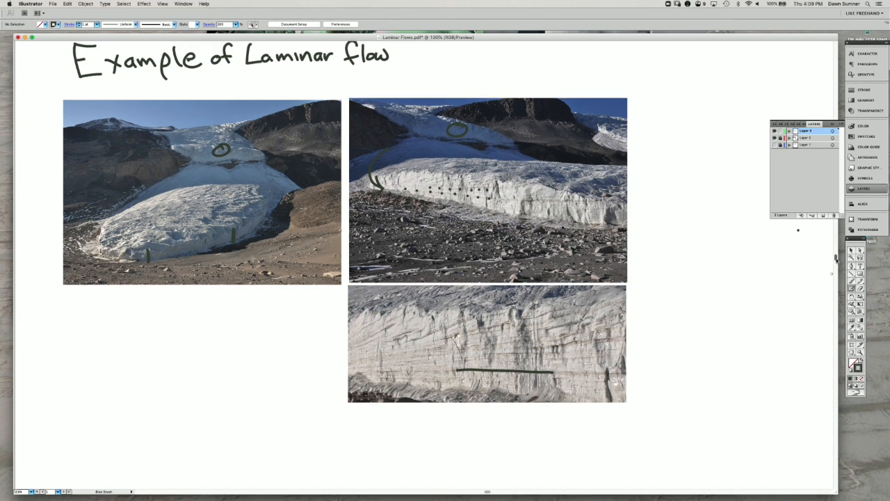
# Step: Scroll down; put the mountain glacier photo at left, the river photo beside it
pyautogui.scroll(-3)
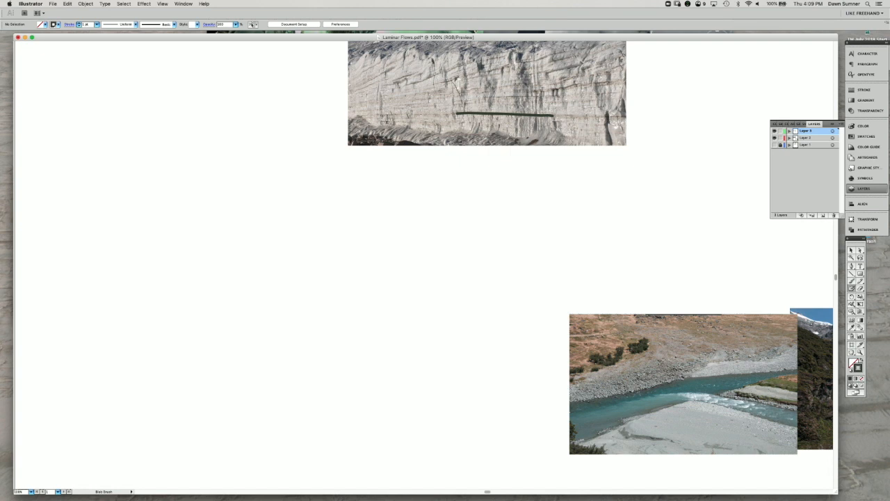
pyautogui.moveTo(428, 219); pyautogui.dragTo(654, 358)
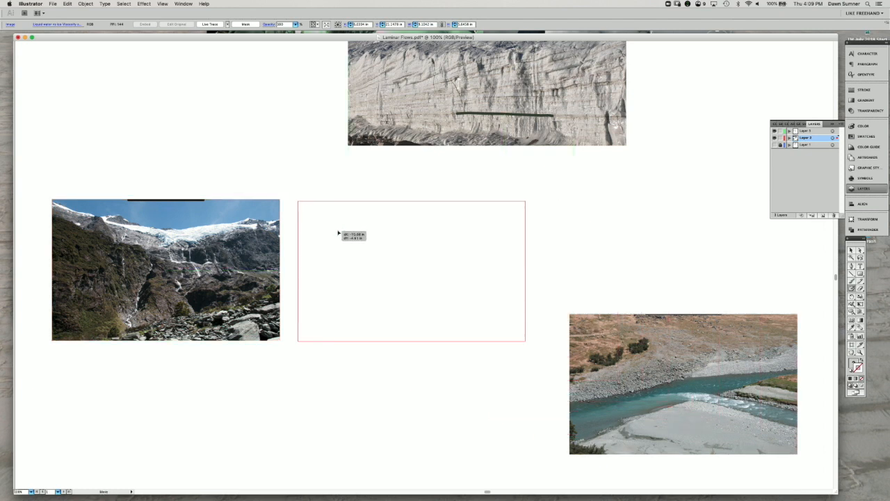
pyautogui.moveTo(683, 383); pyautogui.dragTo(410, 270)
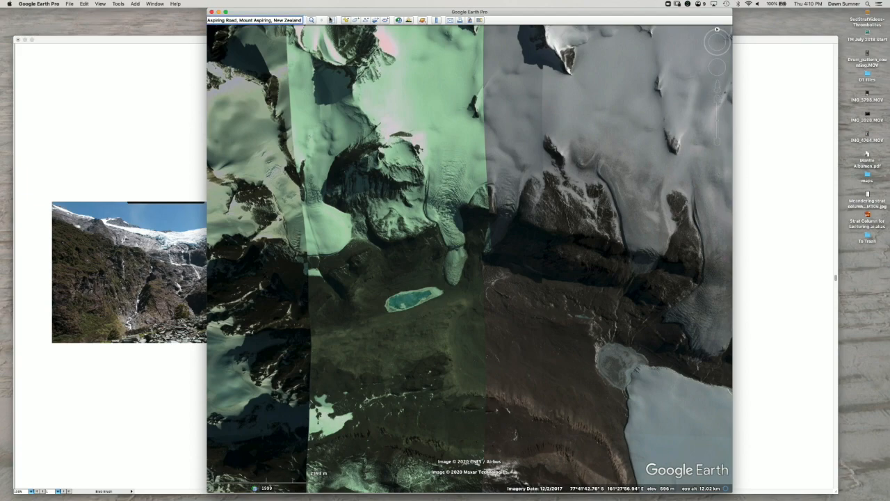
pyautogui.moveTo(331, 19)
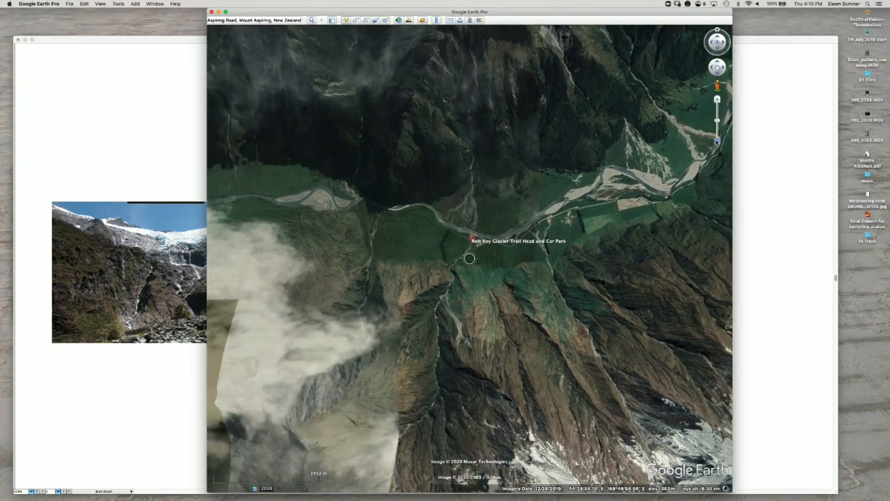
# Step: Zoom the Google Earth view in toward Rob Roy Glacier Trail Head
pyautogui.scroll(-3)
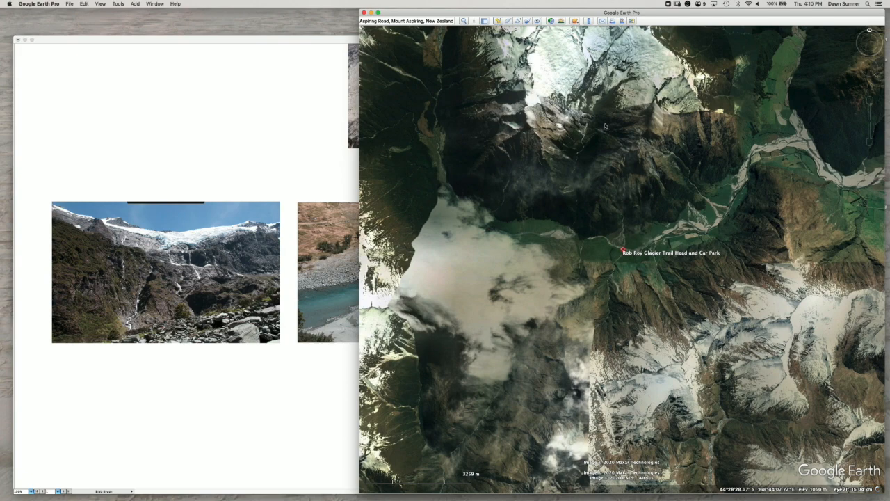
pyautogui.moveTo(588, 130)
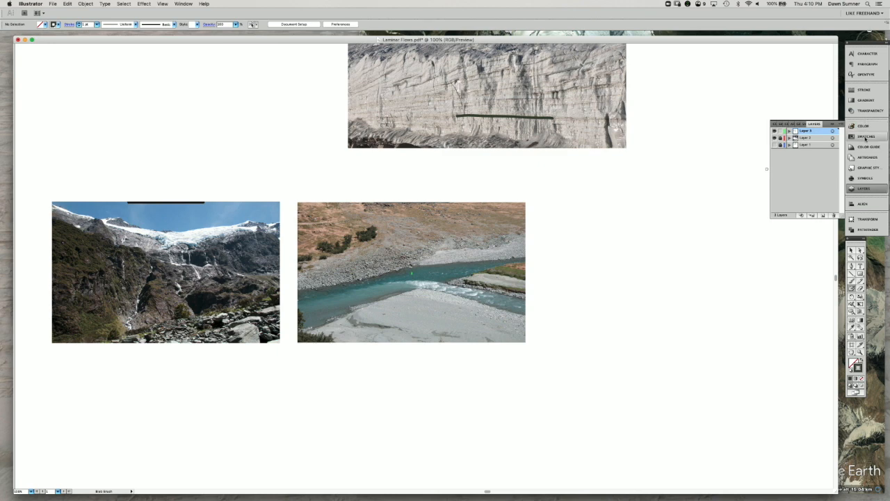
# Step: Pick light blue and draw an upward arrow from the gravel bar into the river
pyautogui.click(866, 136)
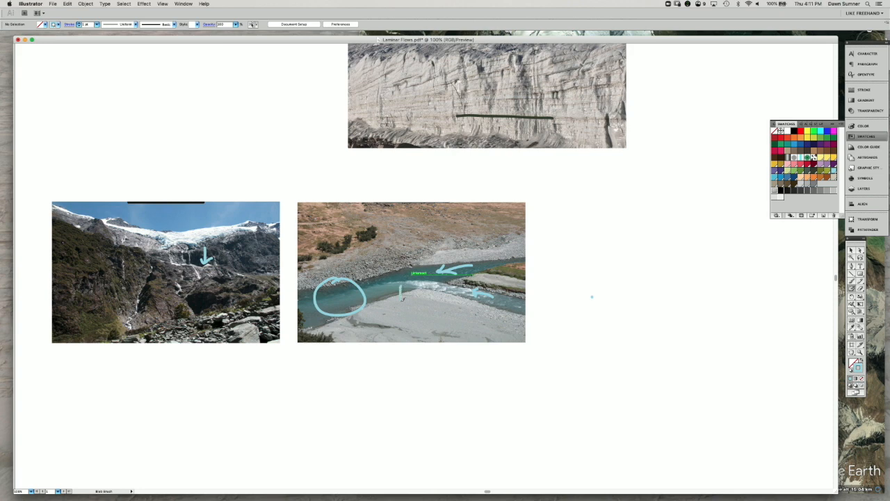
pyautogui.moveTo(400, 309); pyautogui.dragTo(402, 281)
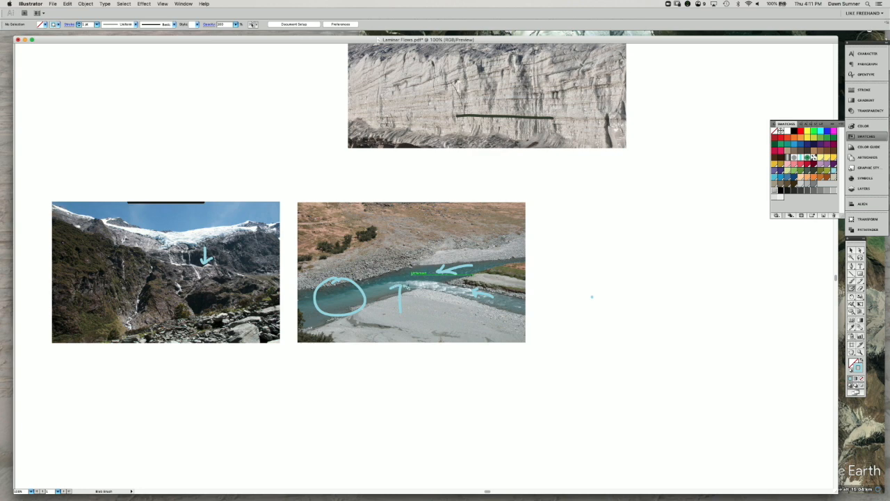